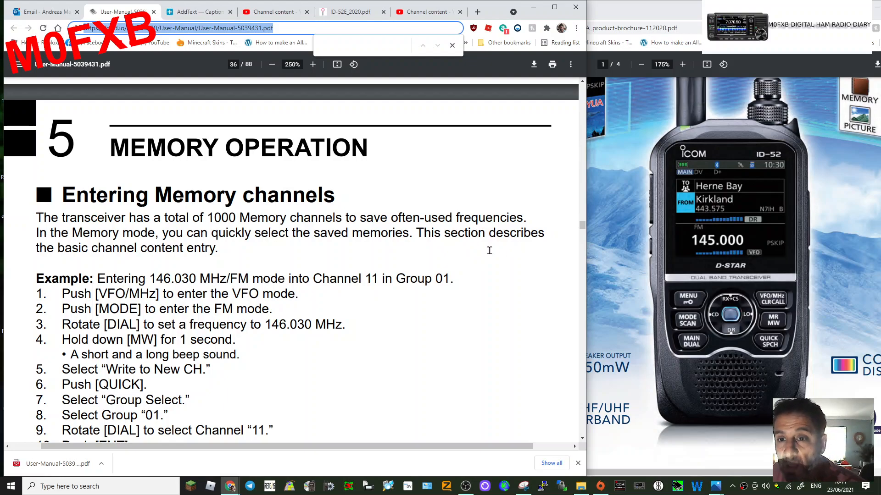
pyautogui.moveTo(265, 174)
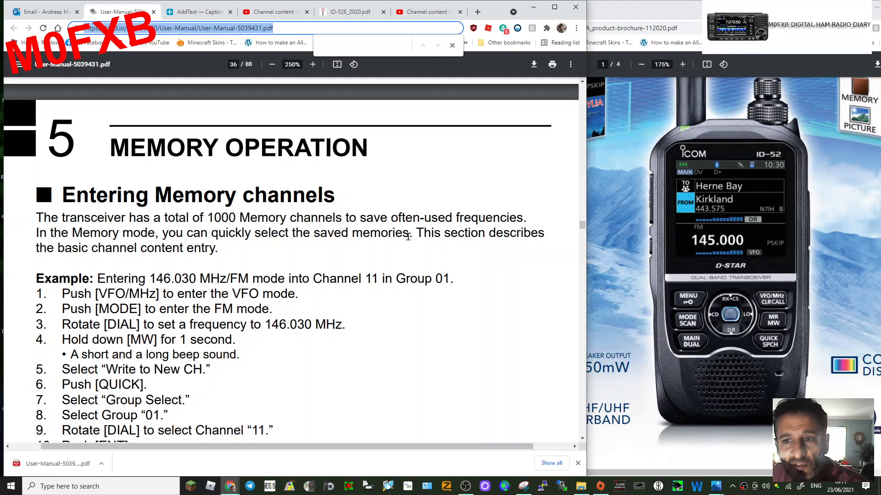
pyautogui.moveTo(502, 267)
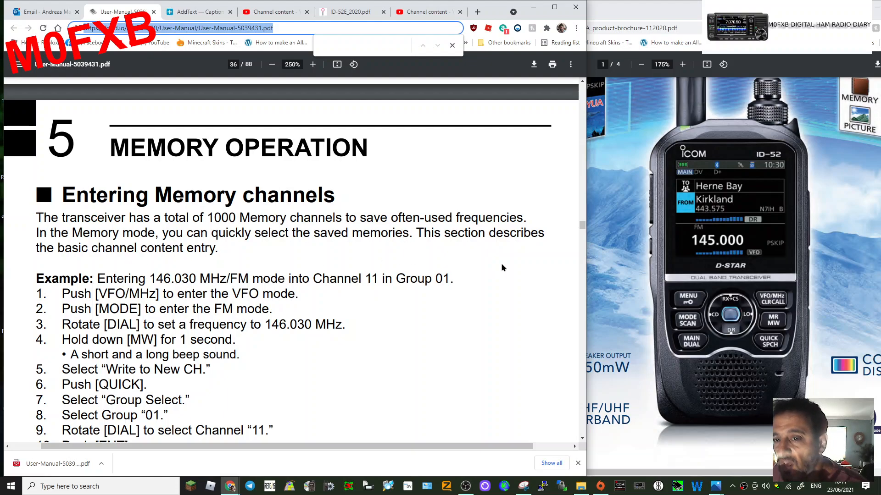
pyautogui.moveTo(491, 233)
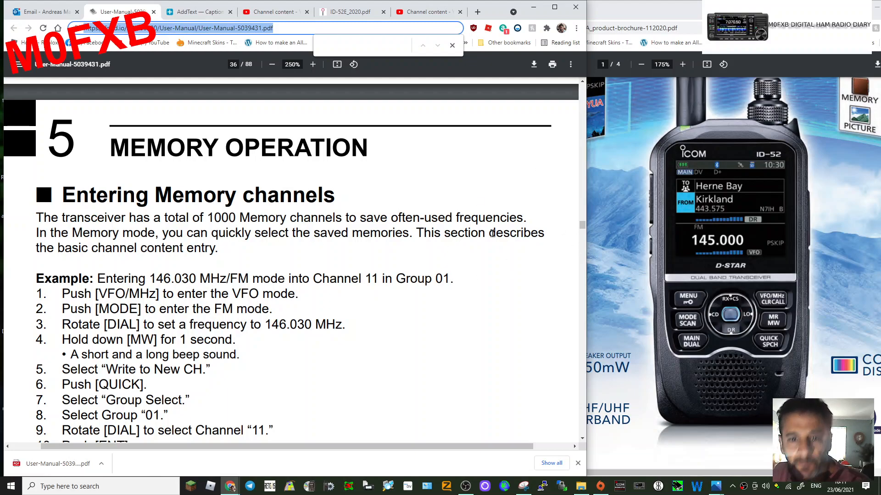
pyautogui.scroll(-3)
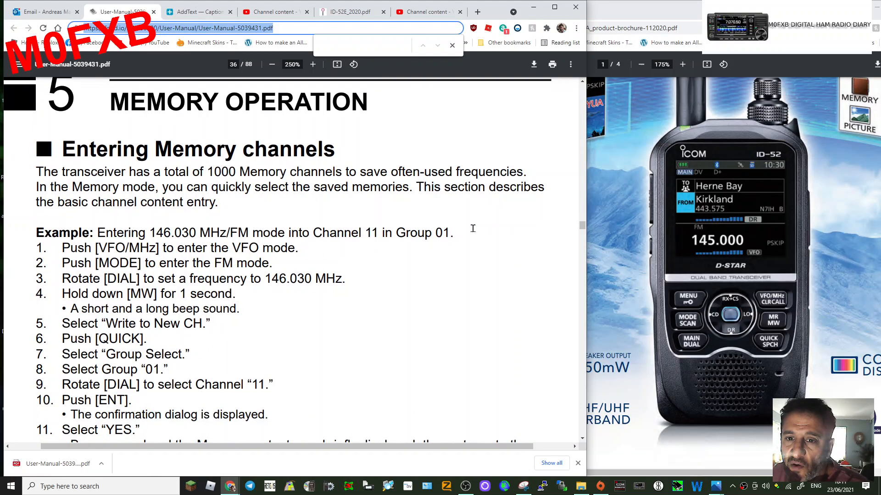
pyautogui.moveTo(807, 307)
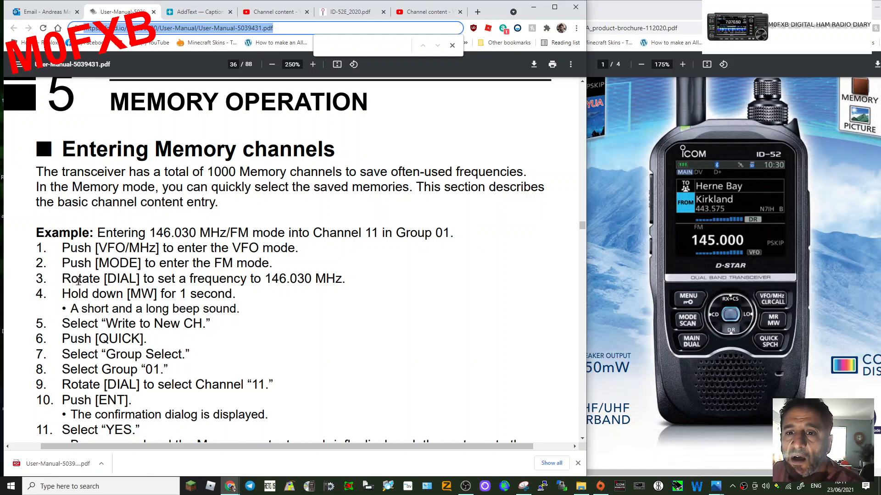
pyautogui.moveTo(709, 332)
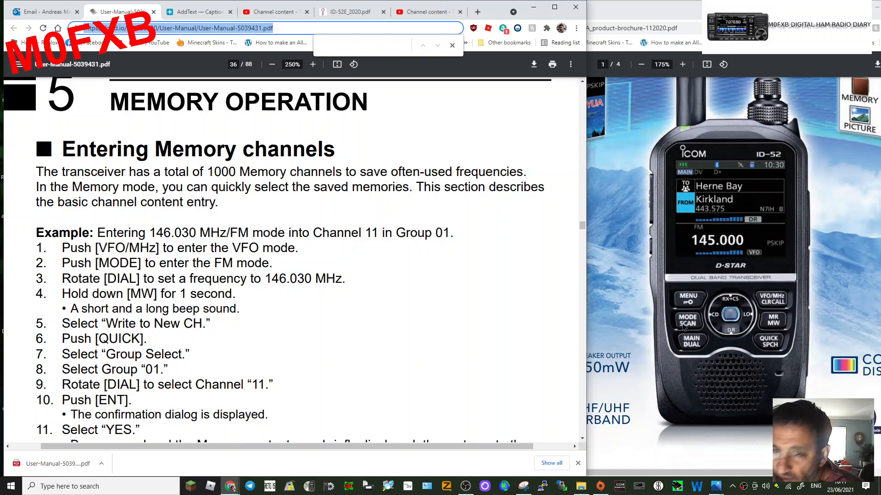
pyautogui.moveTo(790, 103)
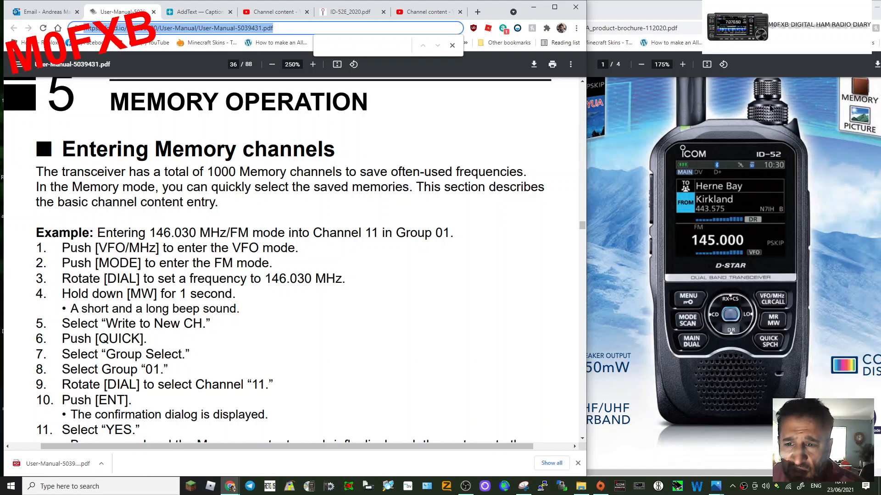
pyautogui.moveTo(474, 253)
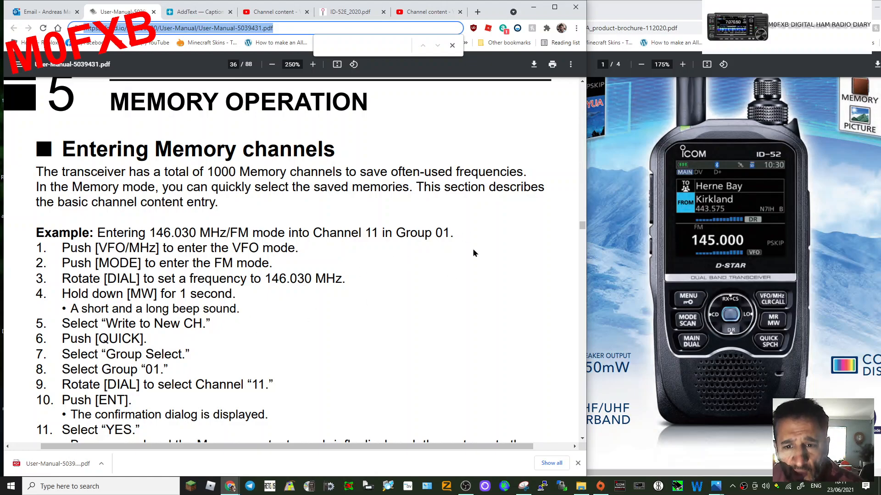
pyautogui.scroll(-3)
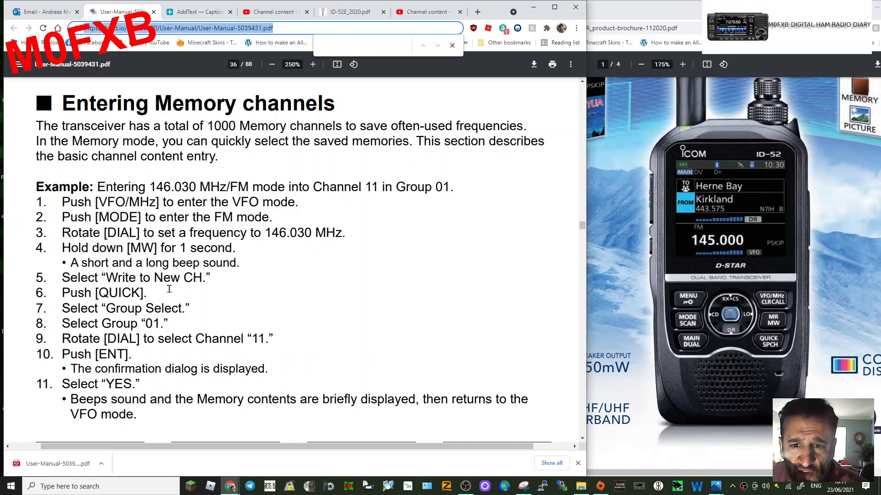
pyautogui.moveTo(694, 271)
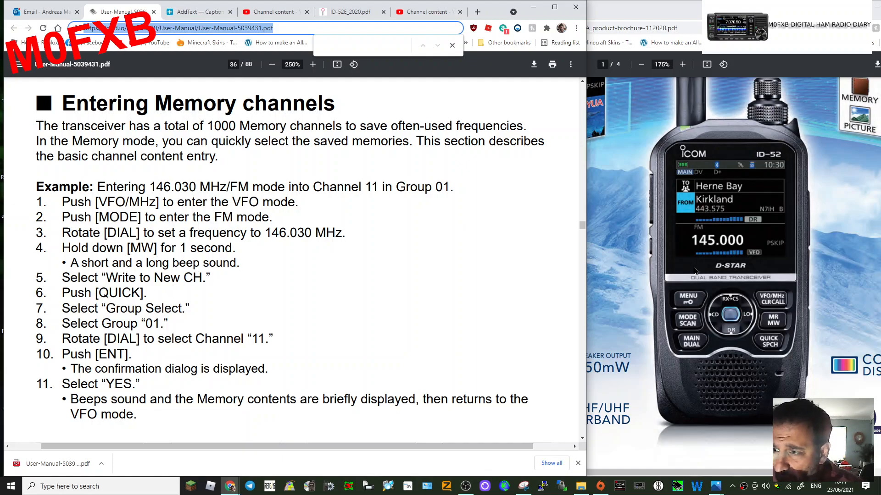
pyautogui.moveTo(772, 351)
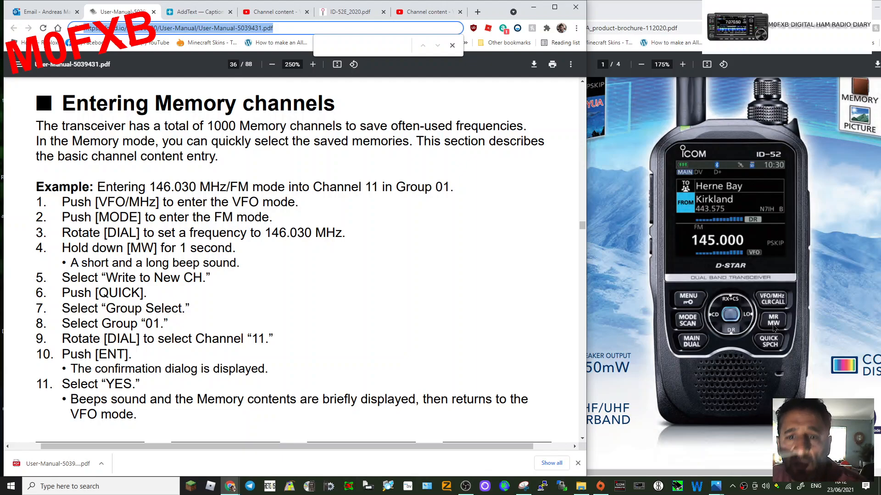
pyautogui.moveTo(472, 326)
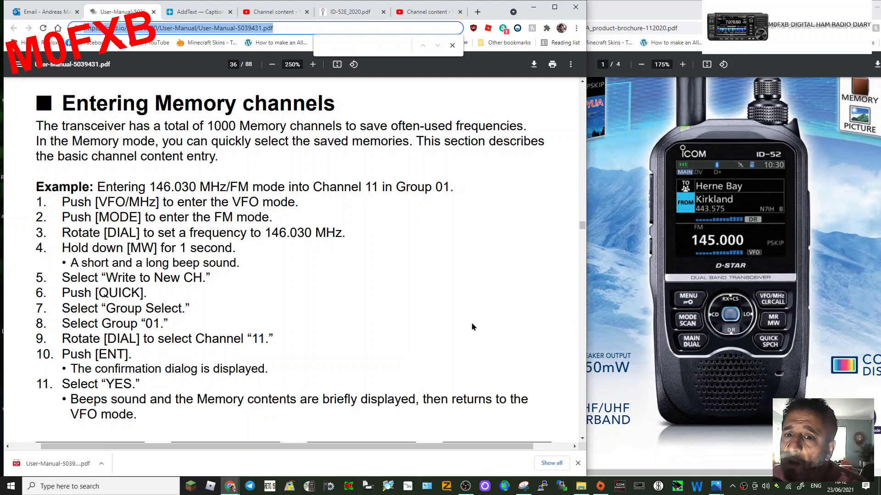
pyautogui.moveTo(459, 310)
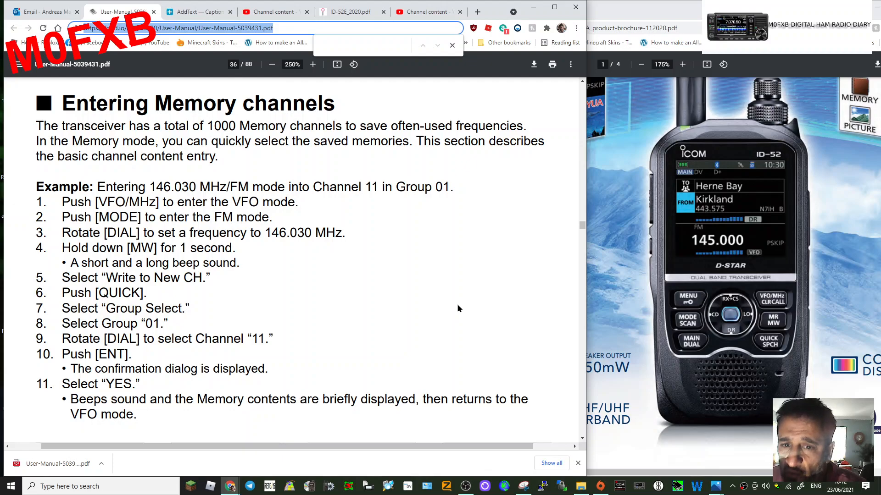
pyautogui.moveTo(690, 327)
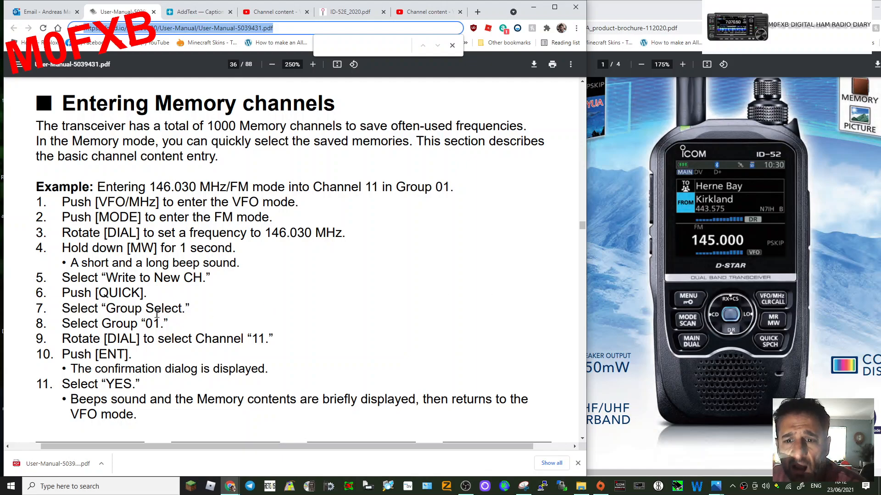
pyautogui.moveTo(72, 321)
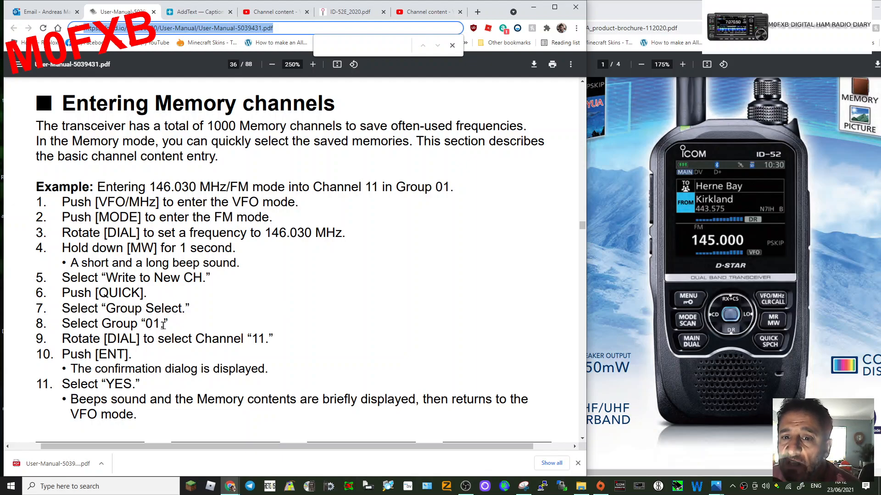
pyautogui.scroll(-3)
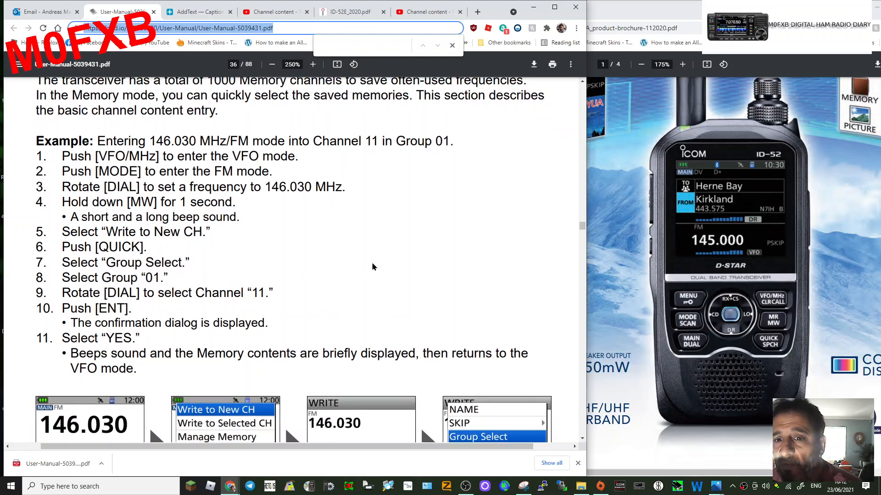
pyautogui.scroll(-3)
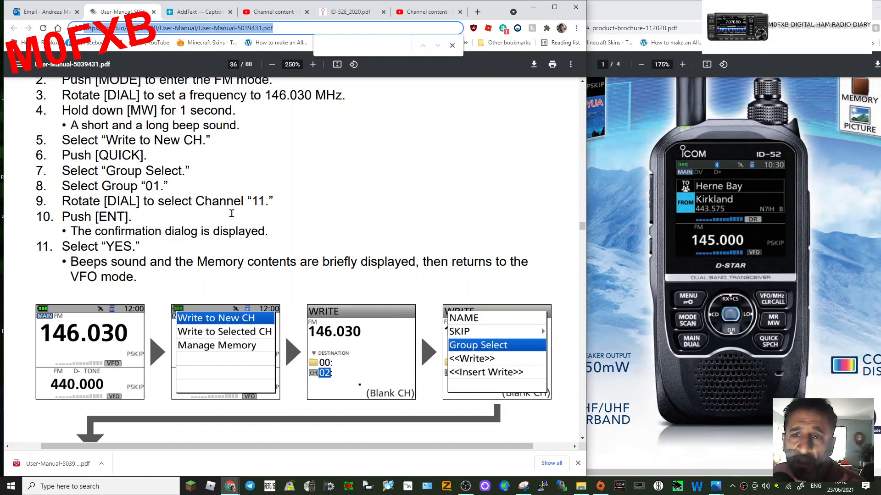
pyautogui.moveTo(346, 202)
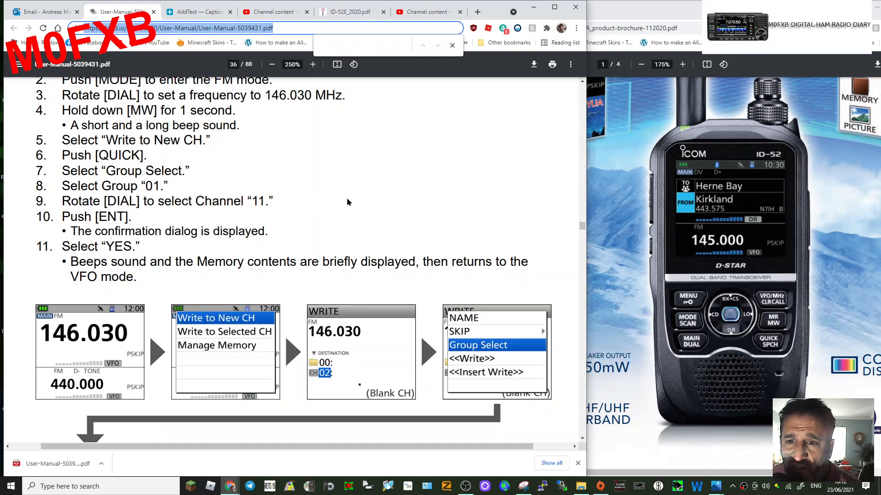
pyautogui.moveTo(185, 205)
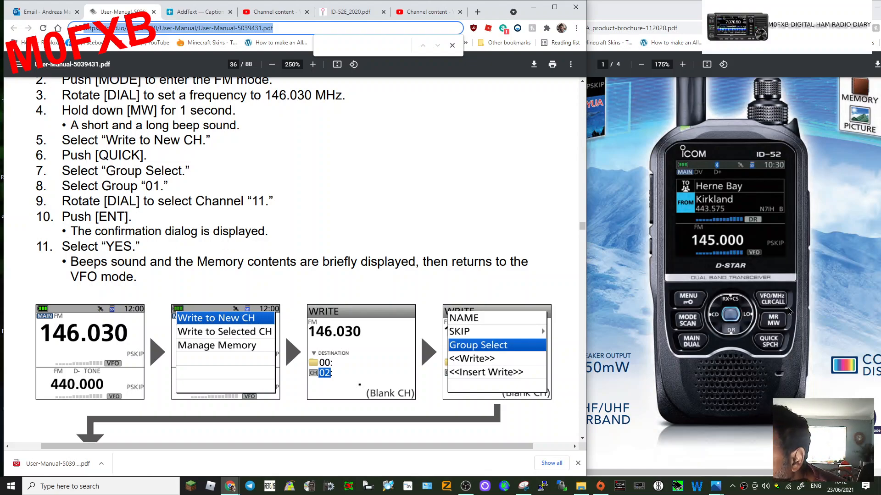
pyautogui.moveTo(696, 345)
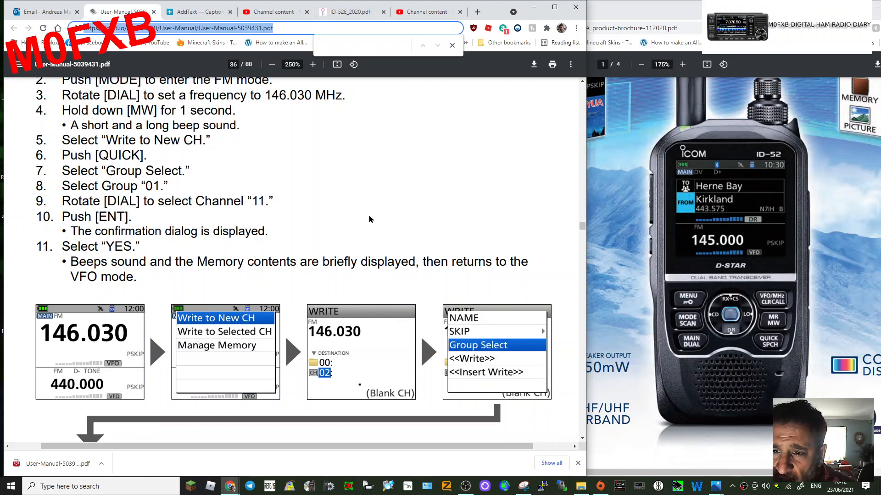
pyautogui.scroll(-3)
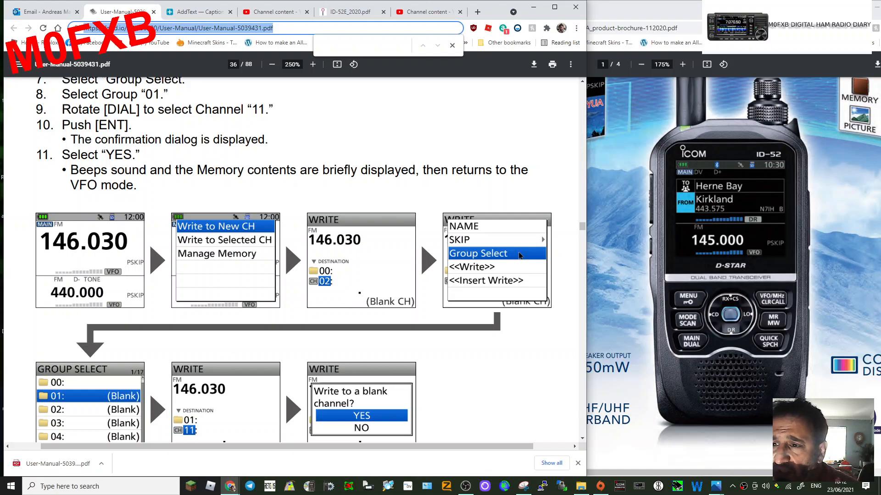
pyautogui.scroll(-3)
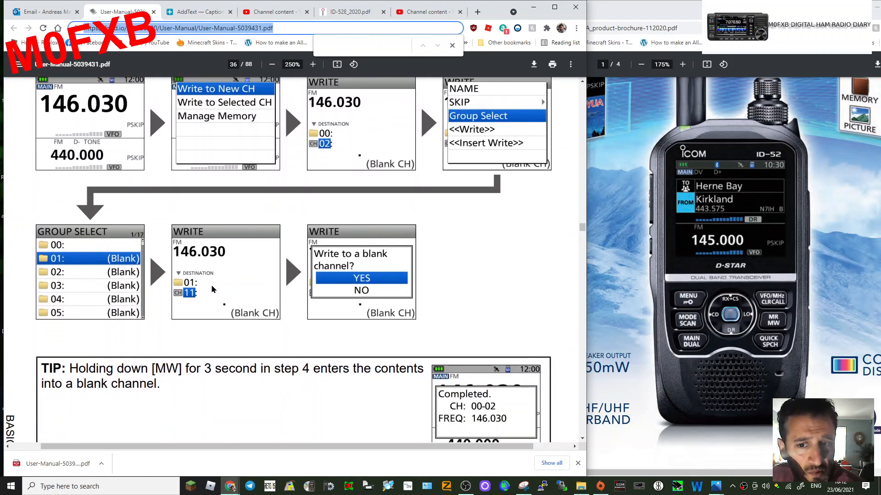
pyautogui.moveTo(92, 286)
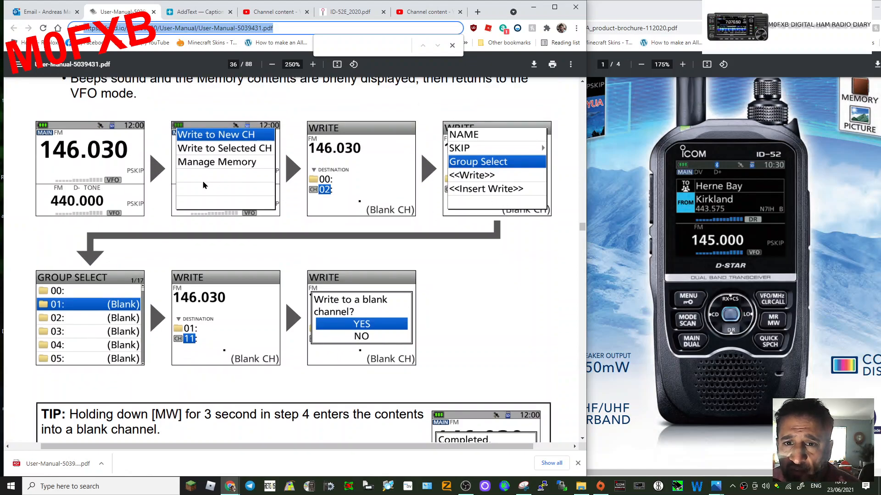
pyautogui.moveTo(103, 180)
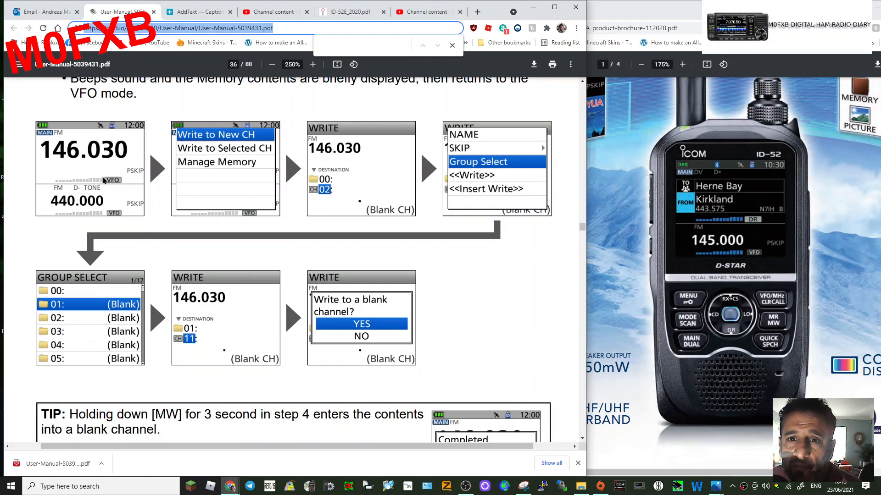
pyautogui.moveTo(79, 172)
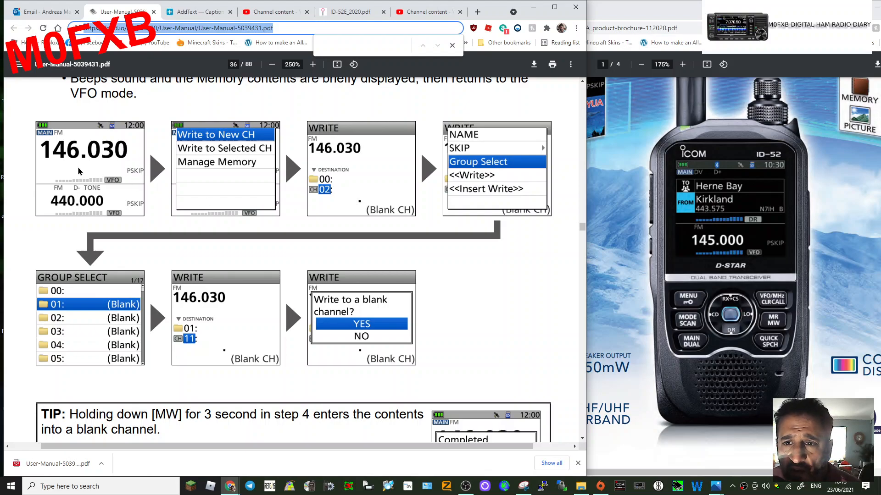
pyautogui.moveTo(208, 143)
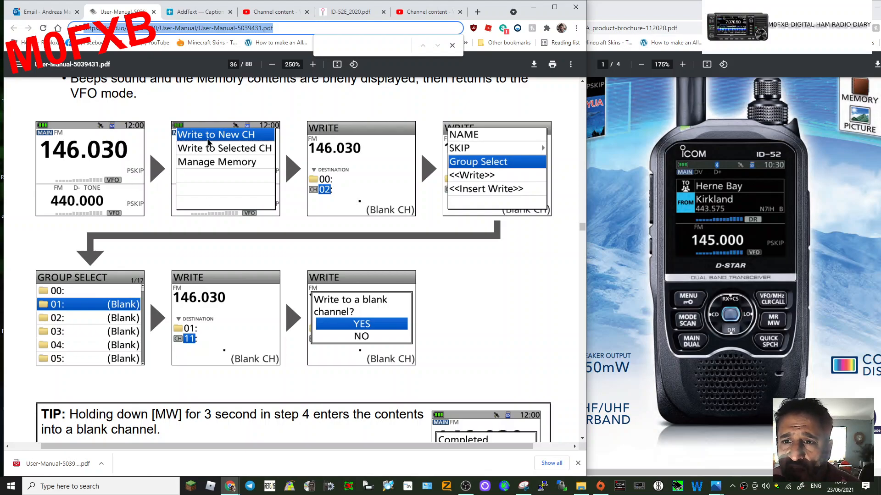
pyautogui.moveTo(370, 148)
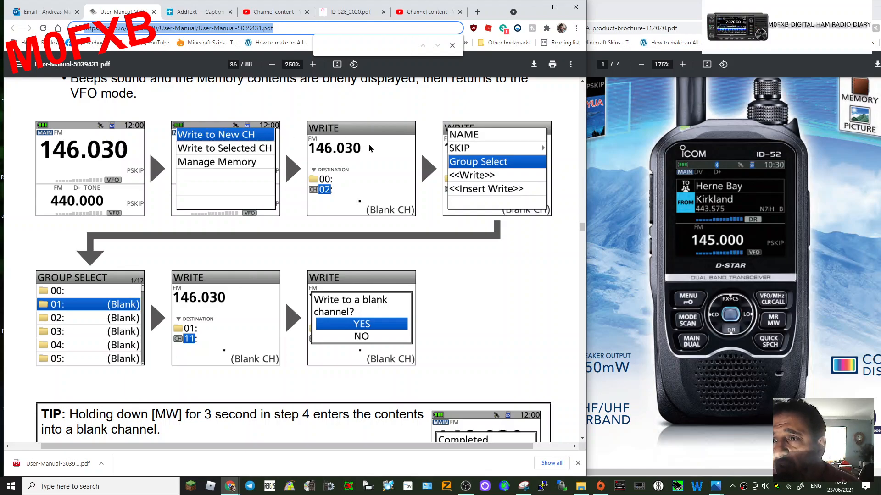
pyautogui.scroll(-3)
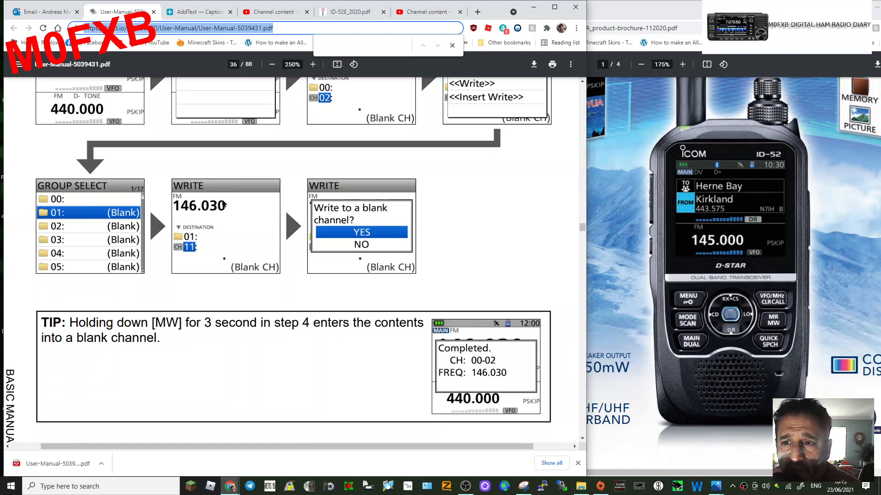
pyautogui.scroll(-3)
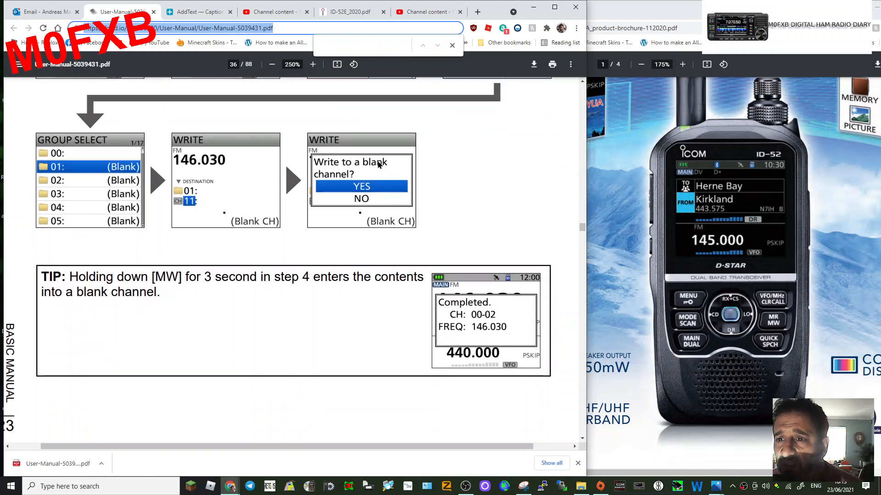
pyautogui.moveTo(403, 194)
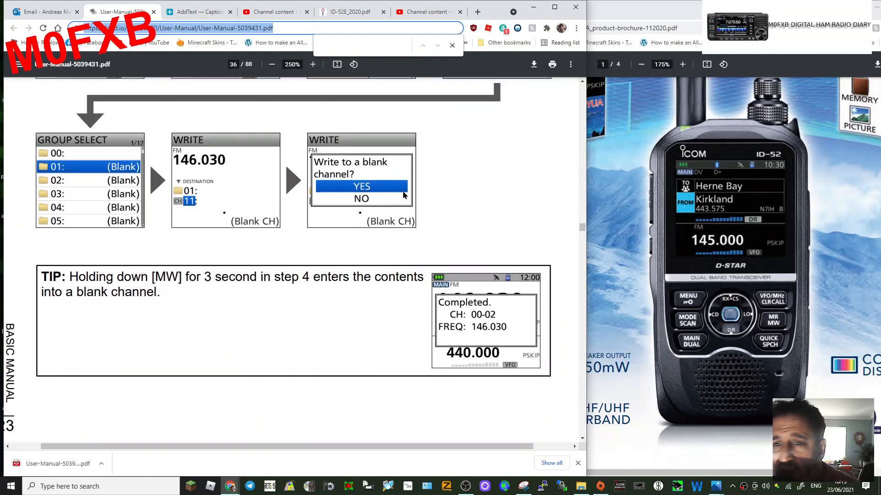
pyautogui.scroll(-3)
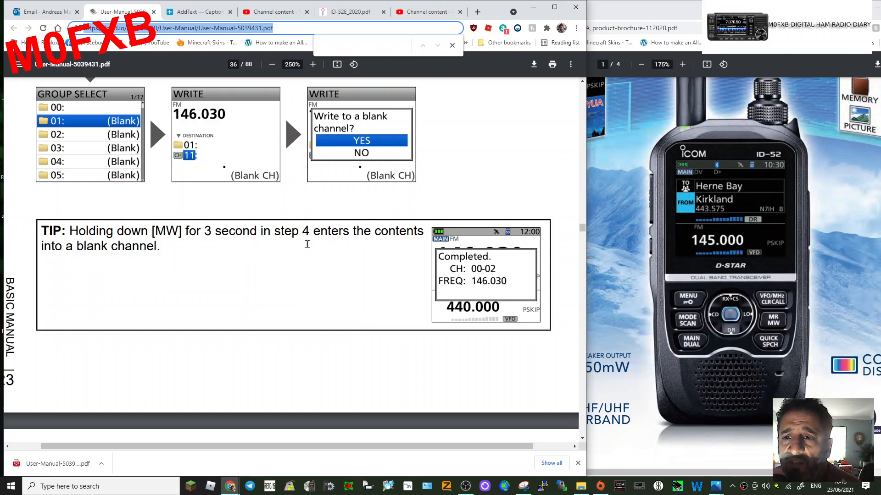
pyautogui.moveTo(86, 262)
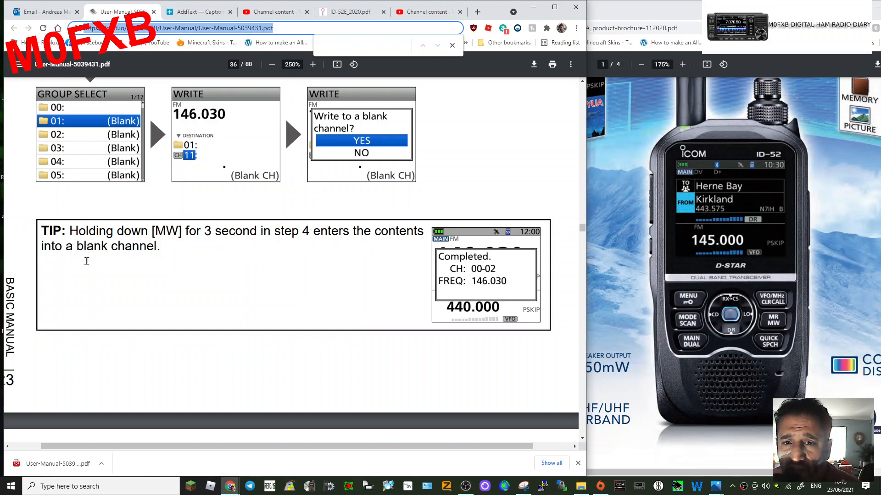
pyautogui.scroll(-3)
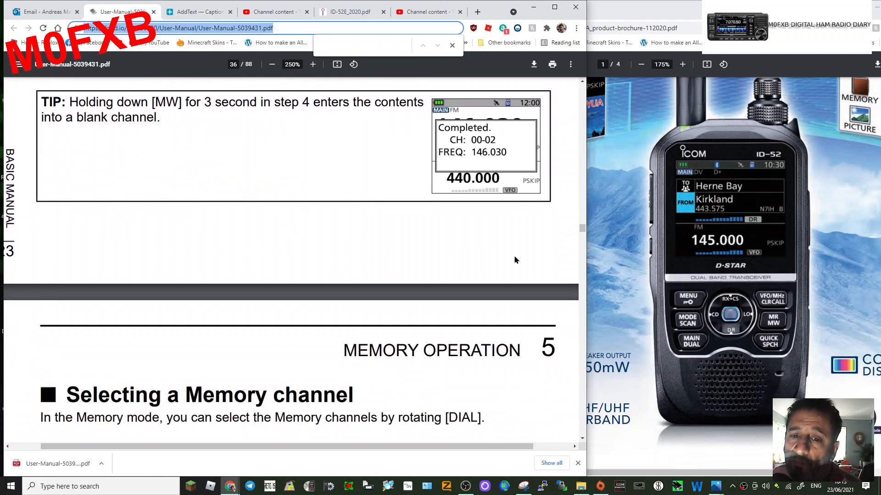
pyautogui.scroll(-3)
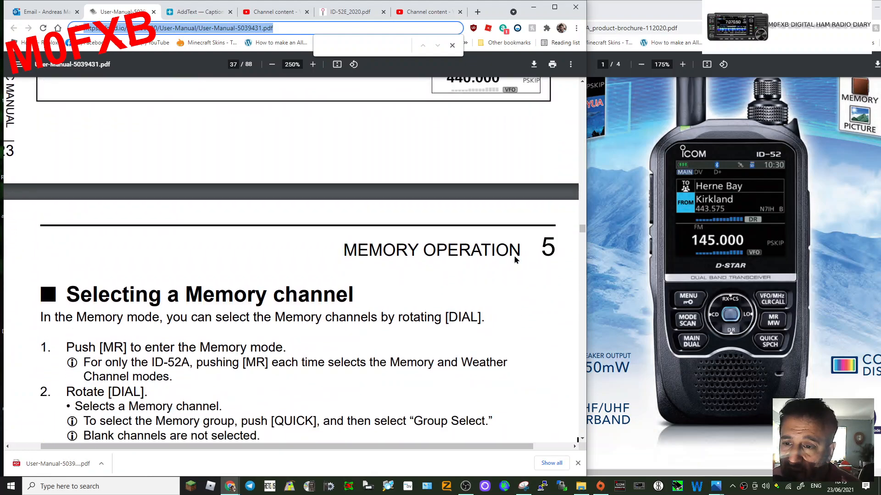
pyautogui.scroll(-3)
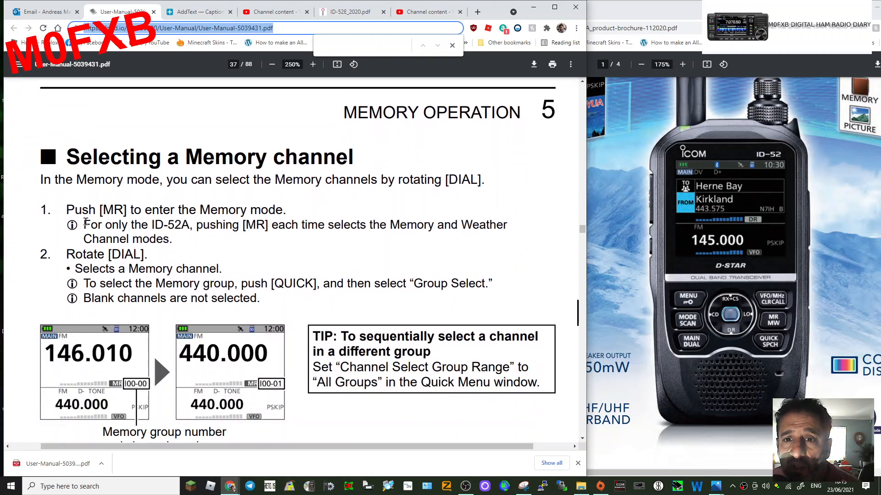
pyautogui.scroll(-3)
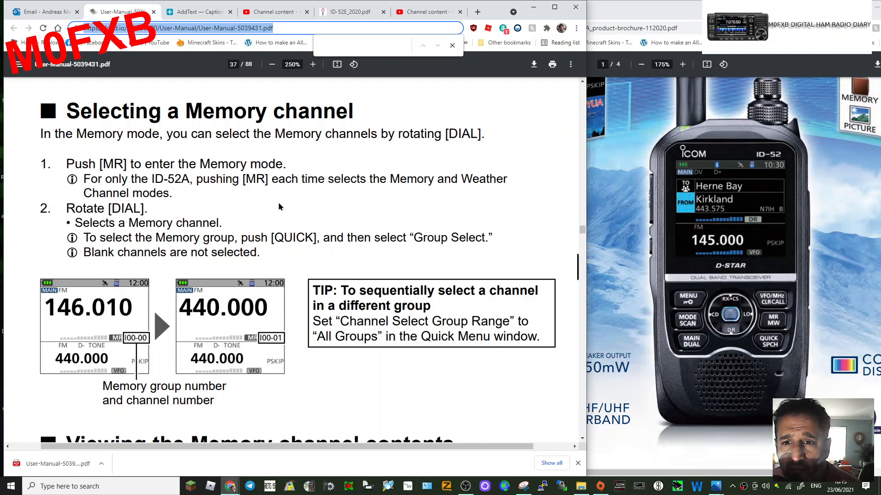
pyautogui.moveTo(230, 208)
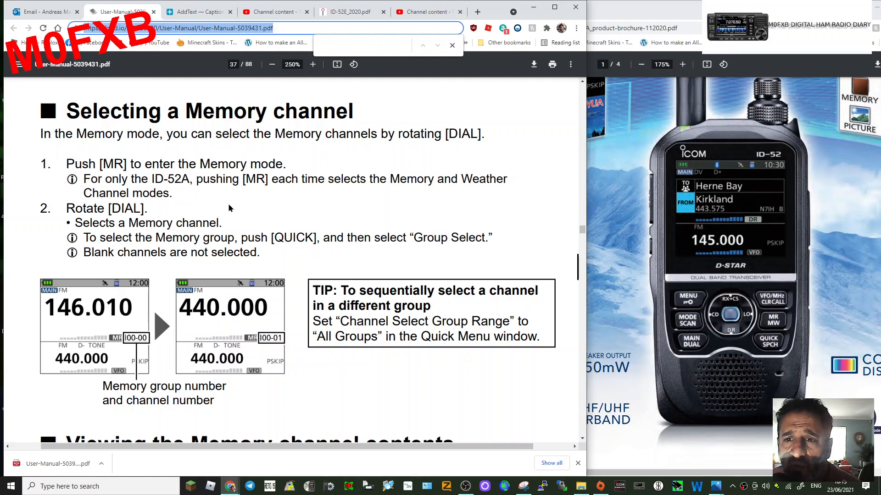
pyautogui.moveTo(270, 192)
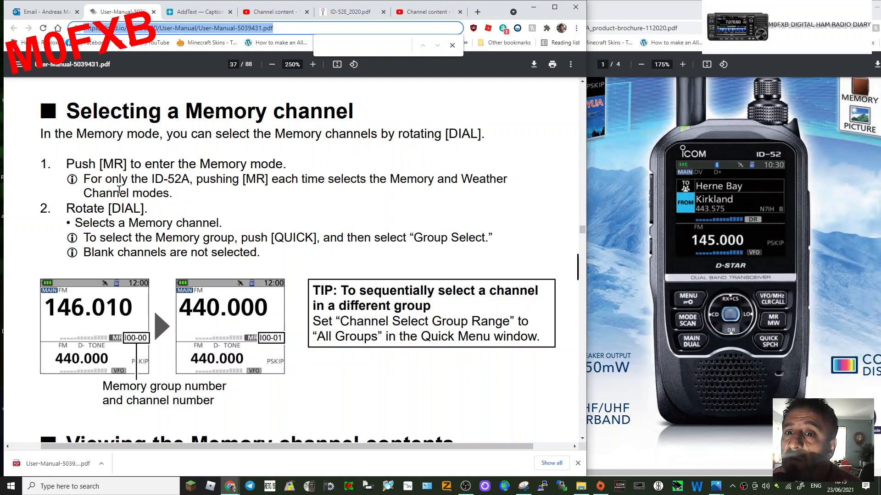
pyautogui.moveTo(519, 186)
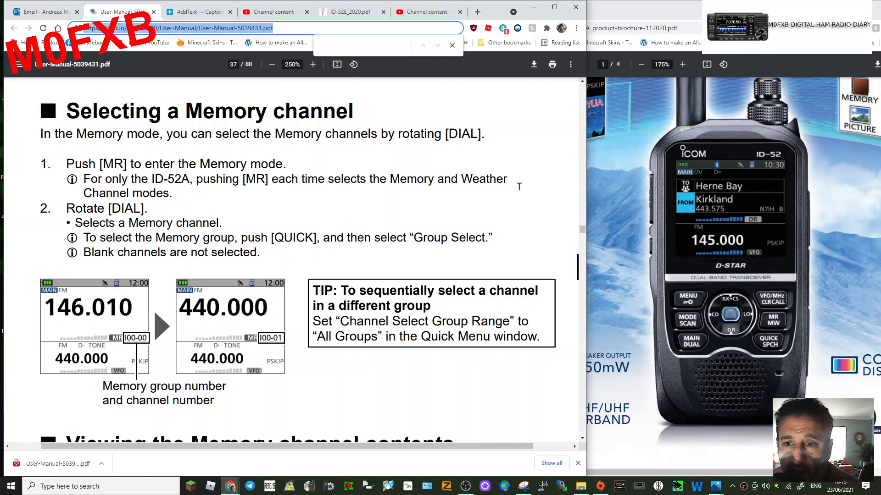
pyautogui.scroll(-3)
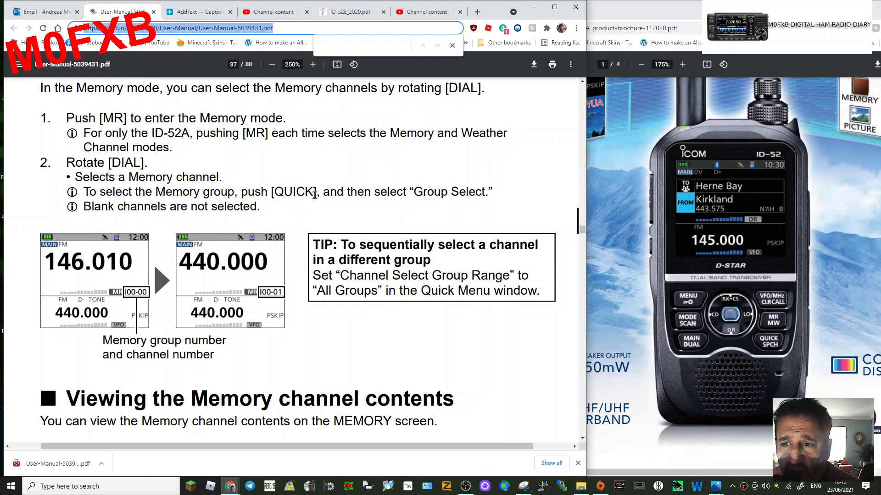
pyautogui.scroll(-3)
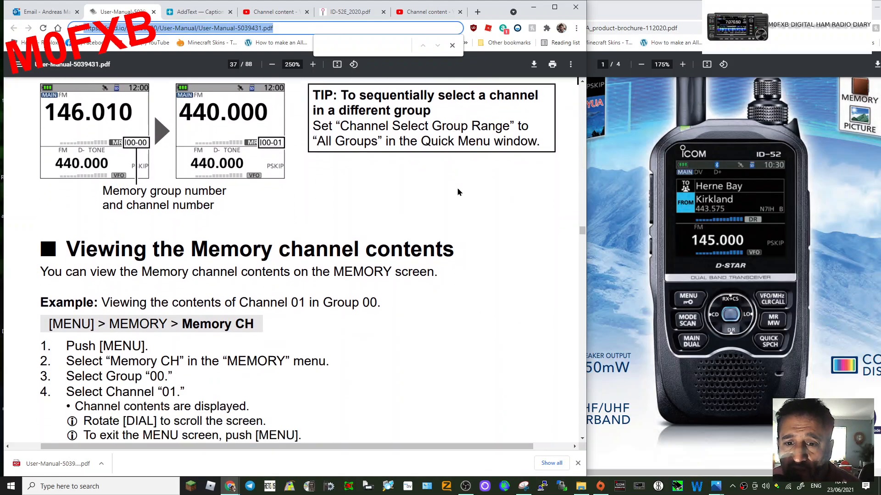
pyautogui.scroll(-3)
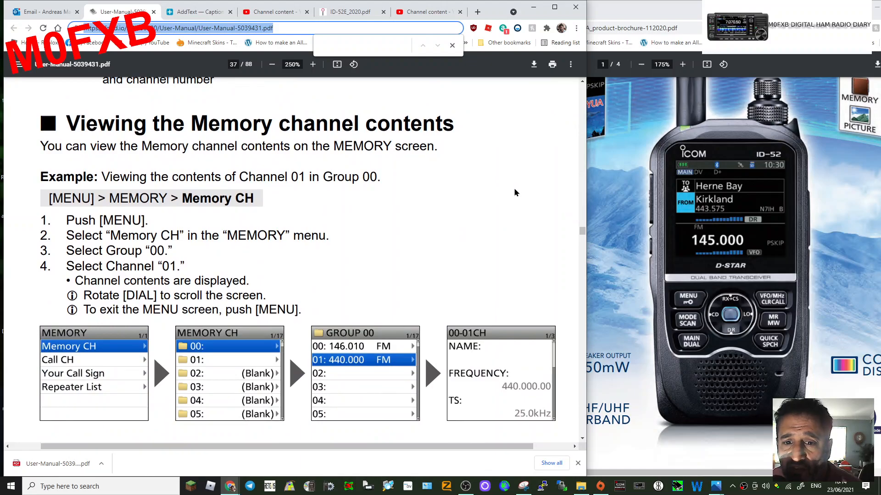
pyautogui.moveTo(734, 290)
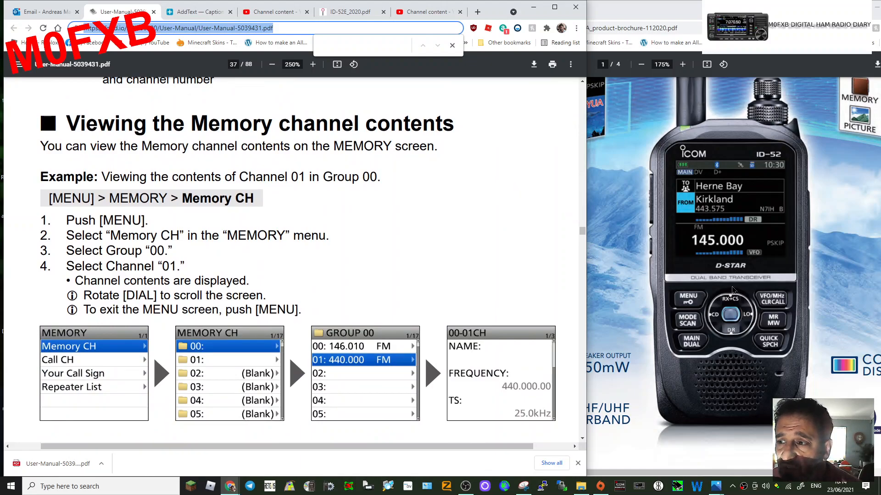
pyautogui.scroll(-3)
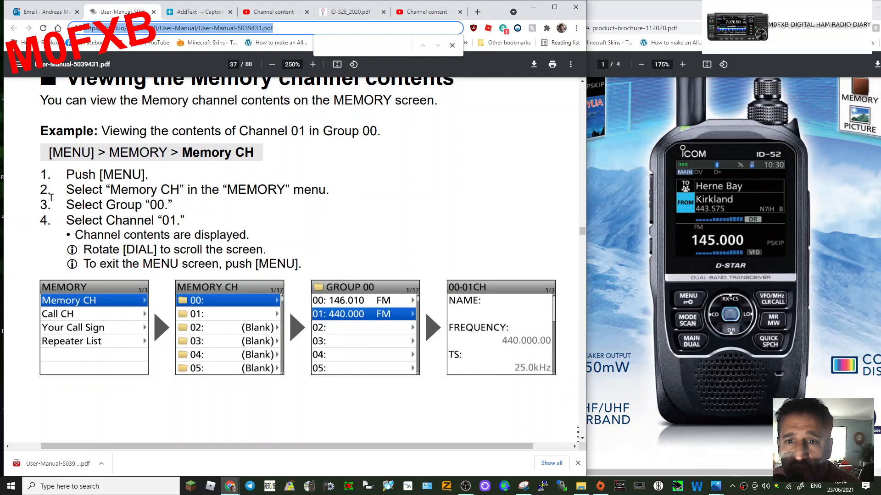
pyautogui.scroll(-3)
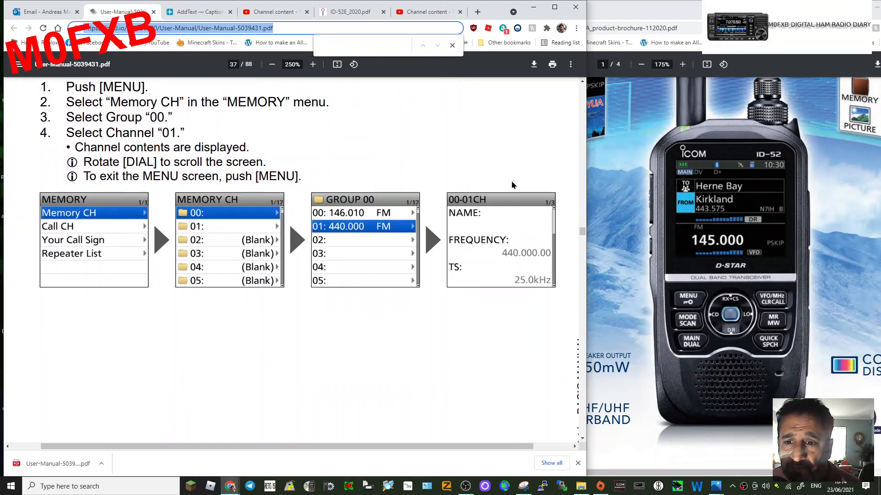
pyautogui.scroll(3)
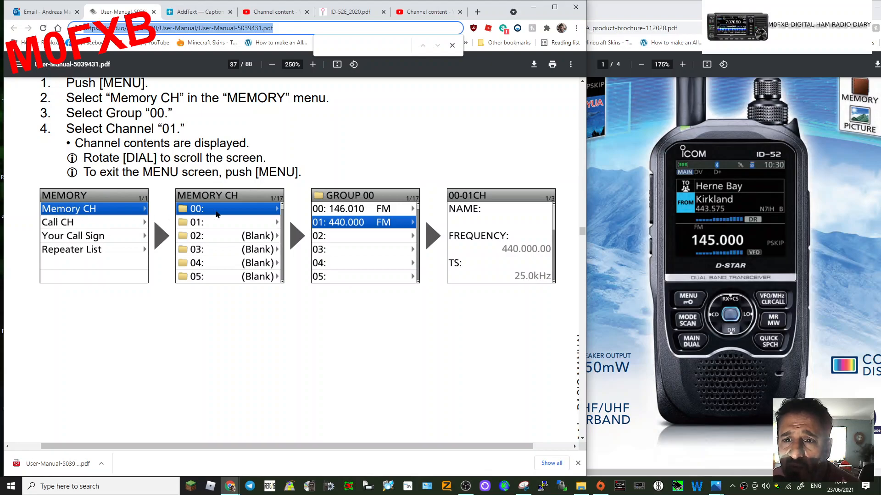
pyautogui.moveTo(351, 228)
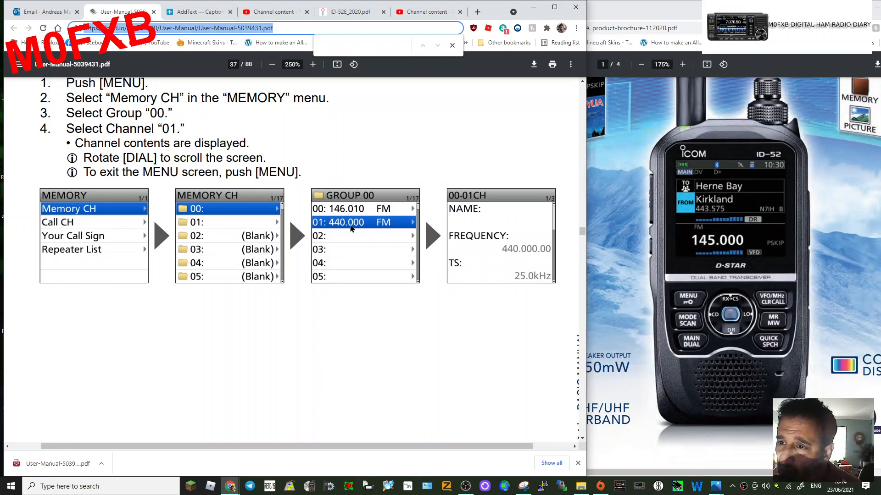
pyautogui.scroll(-3)
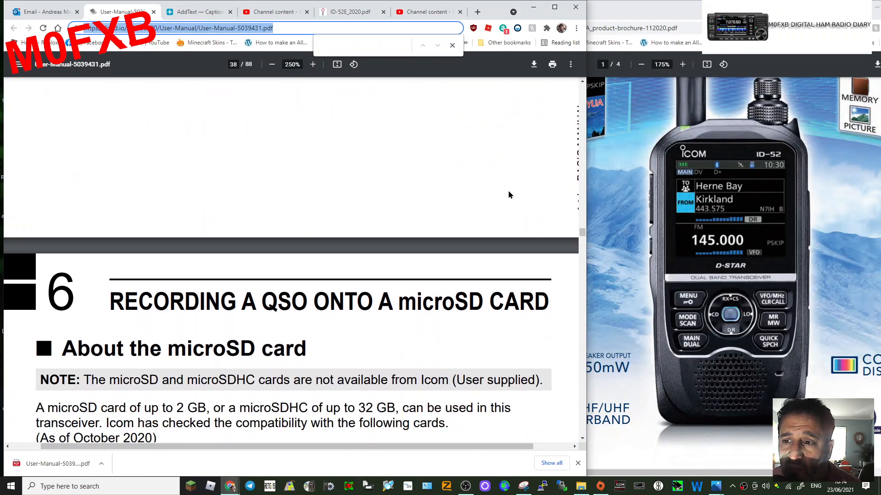
pyautogui.scroll(-3)
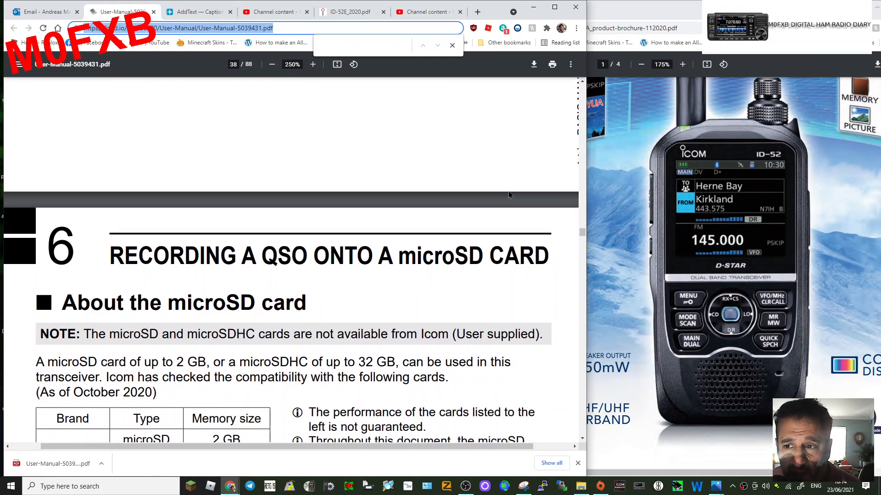
pyautogui.scroll(-3)
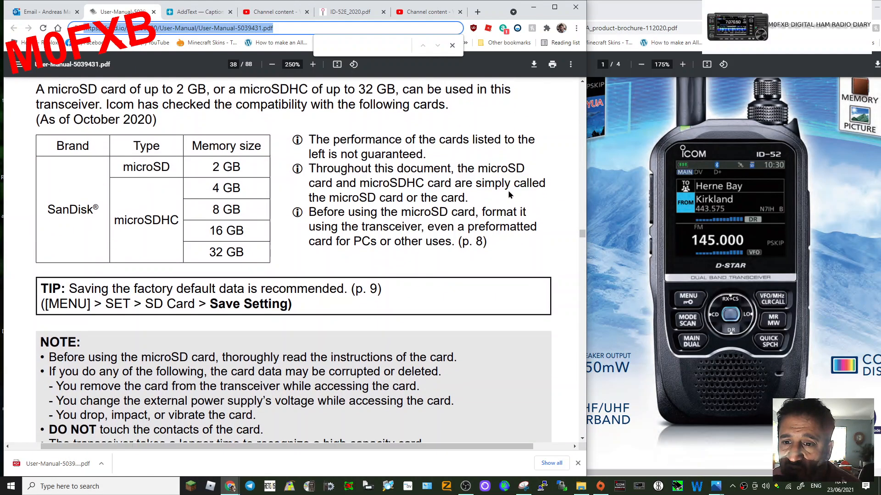
pyautogui.scroll(-3)
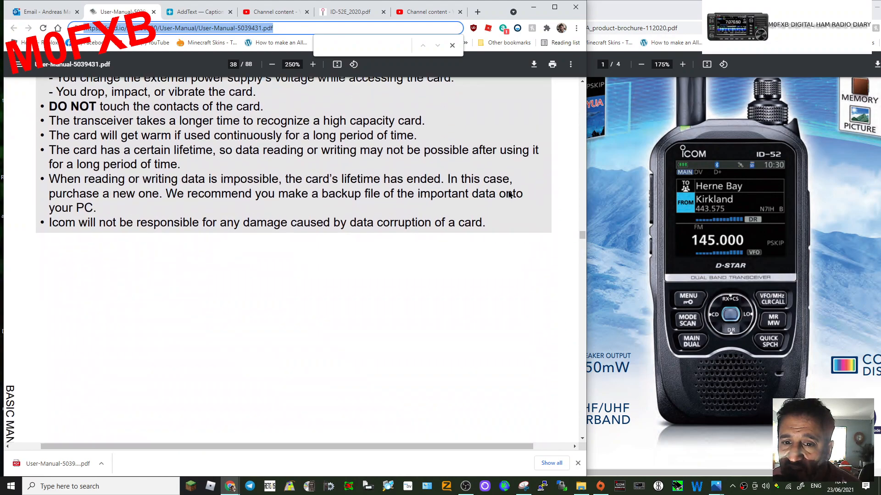
pyautogui.scroll(3)
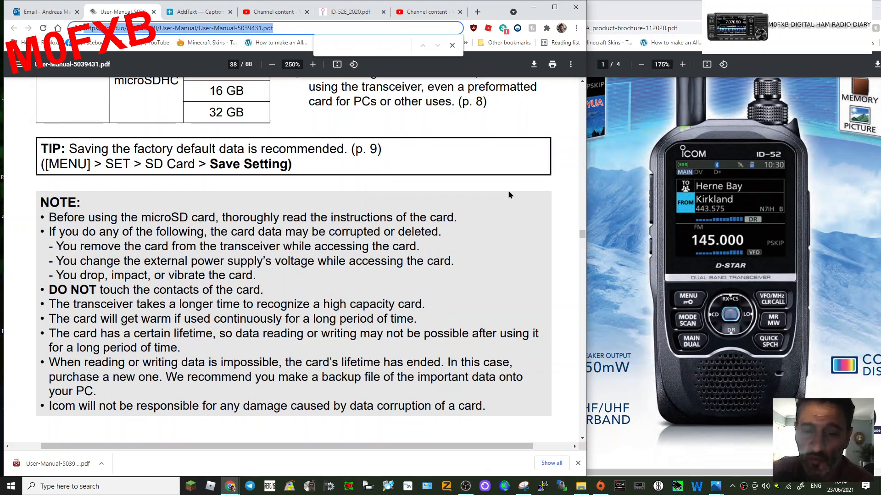